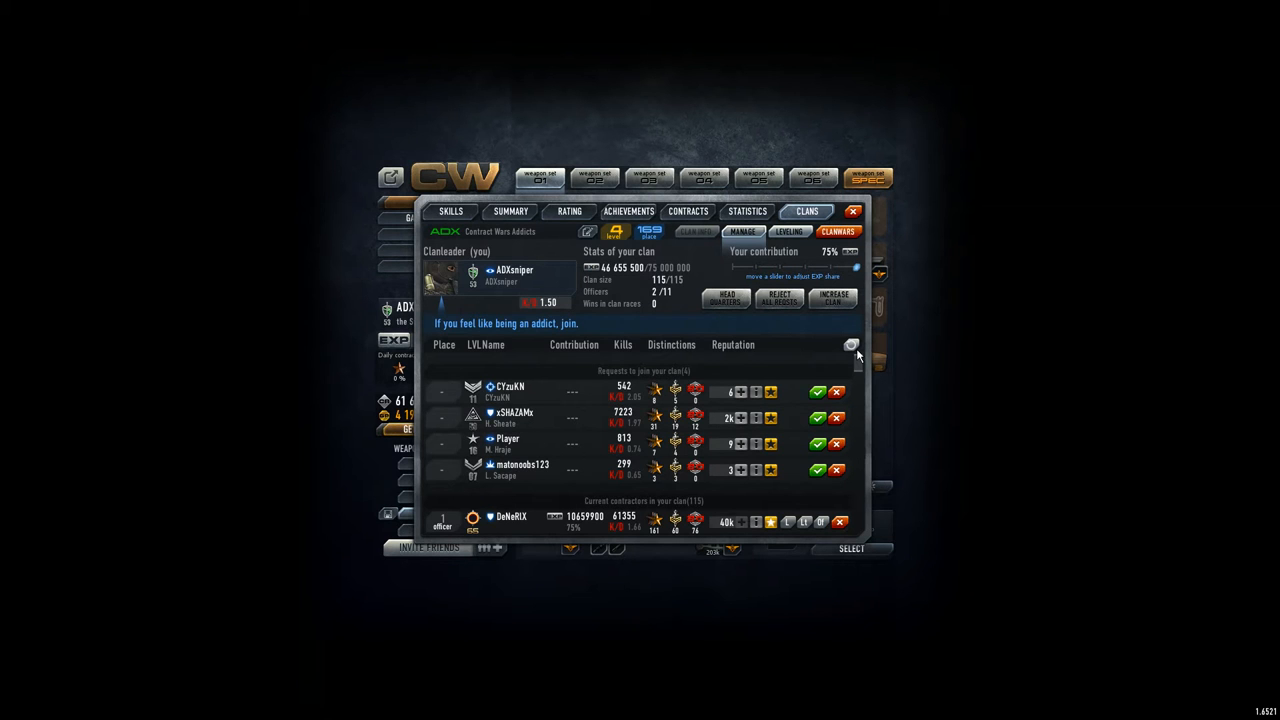
Kick three inactive, zero-contribution members from the clan roster.
scroll(down, 3)
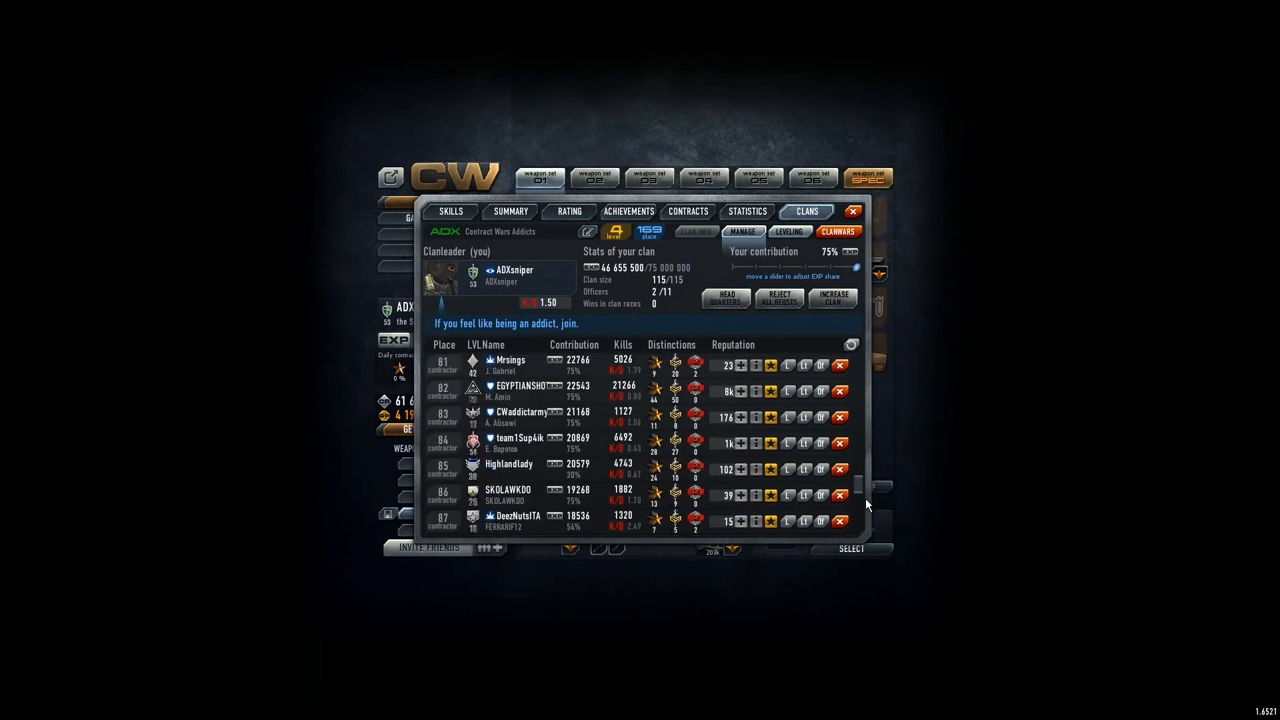
scroll(down, 3)
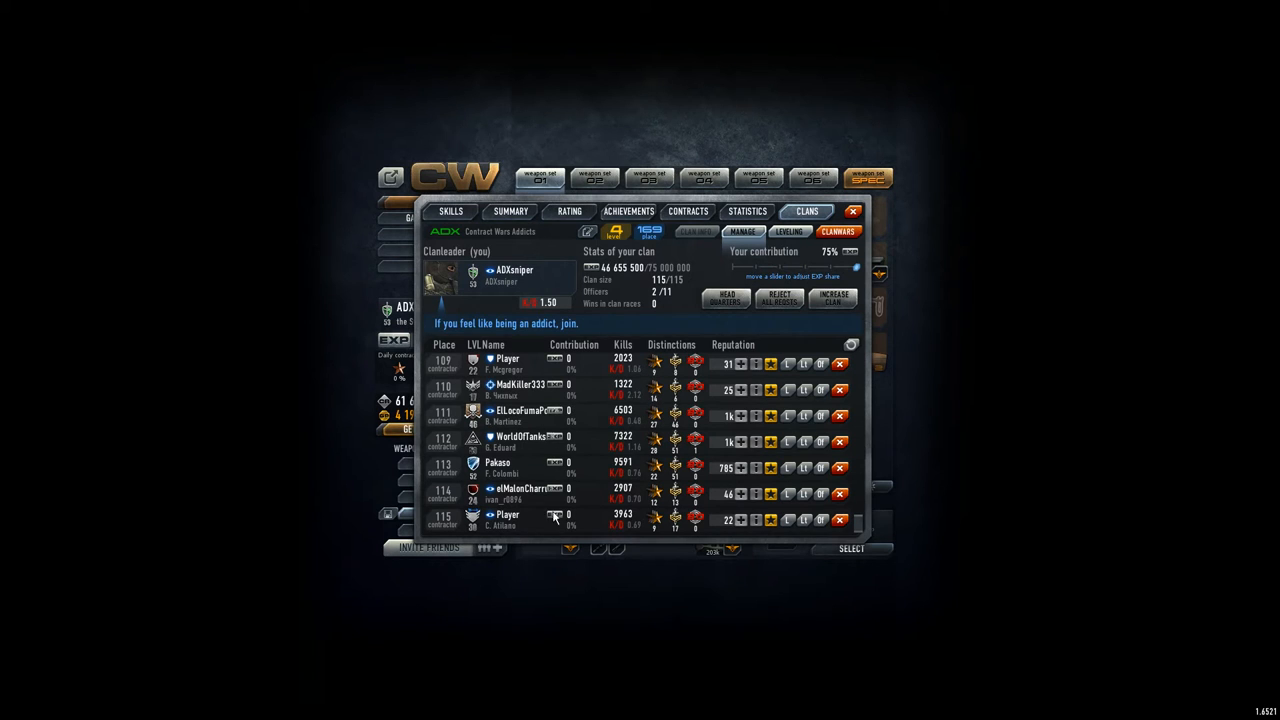
click(840, 520)
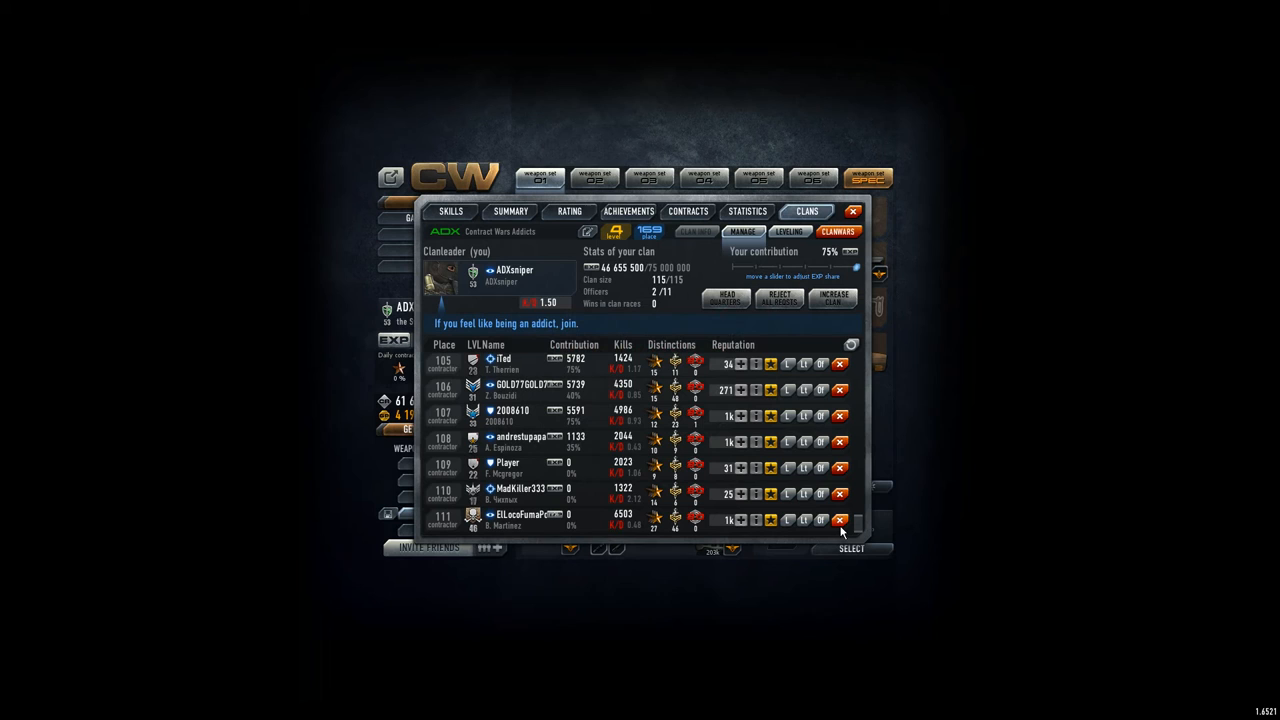
click(840, 520)
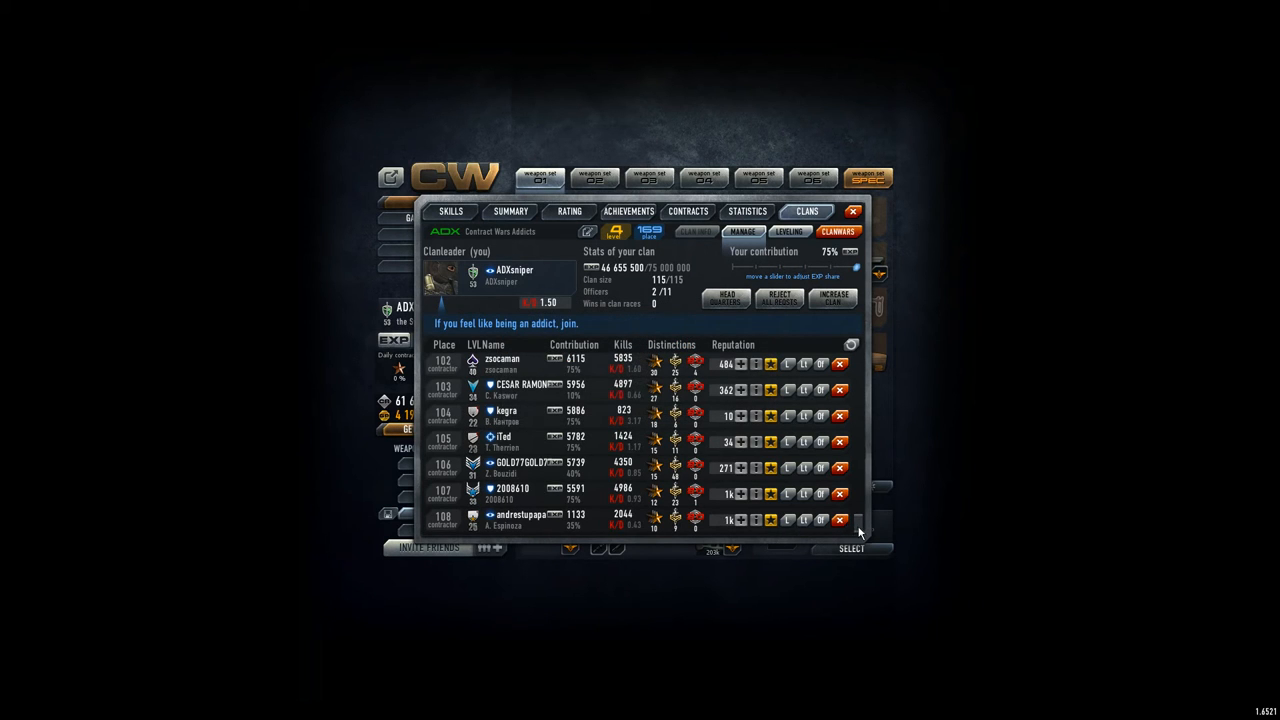
click(852, 344)
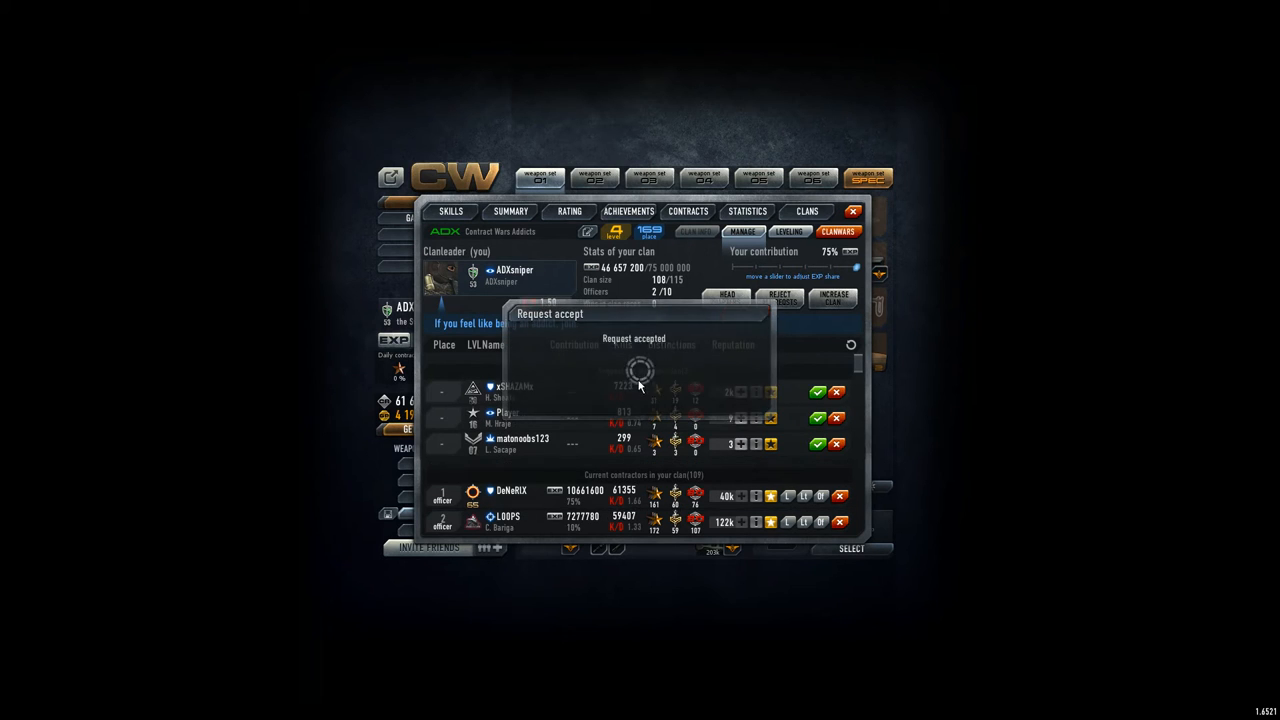
Accept the remaining pending clan application so the request list empties.
click(816, 390)
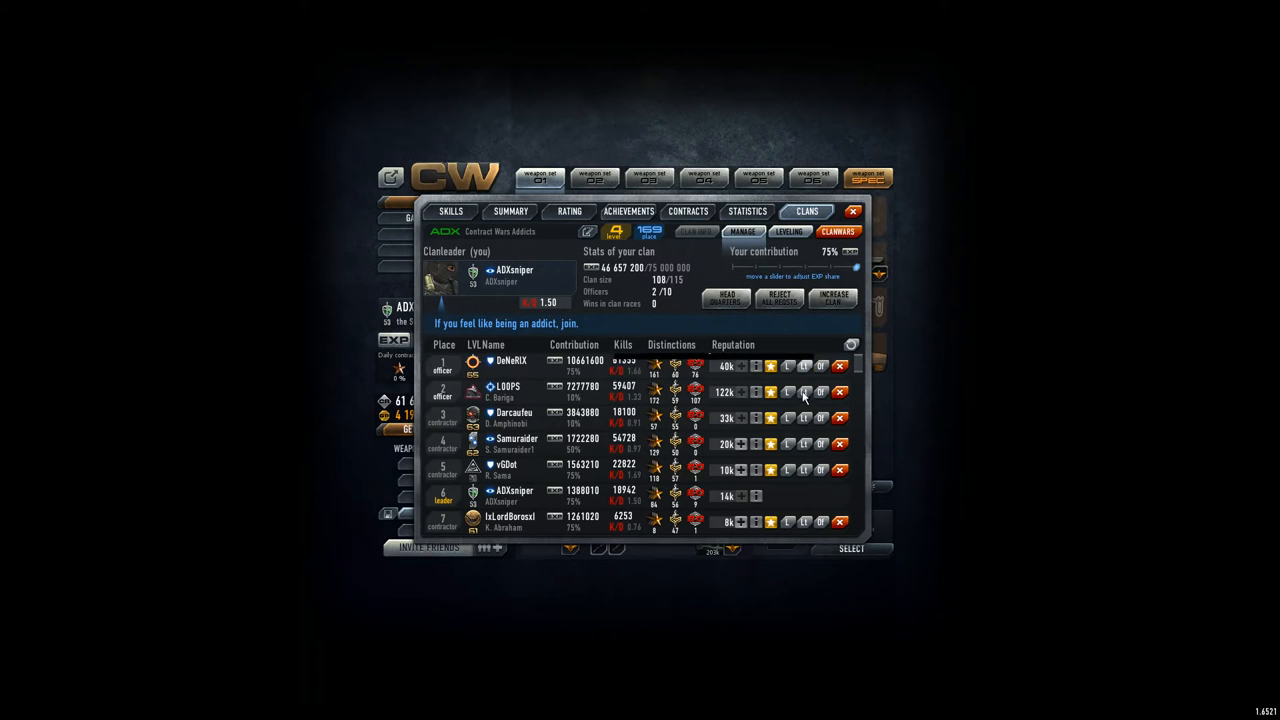
mouse_move(788, 390)
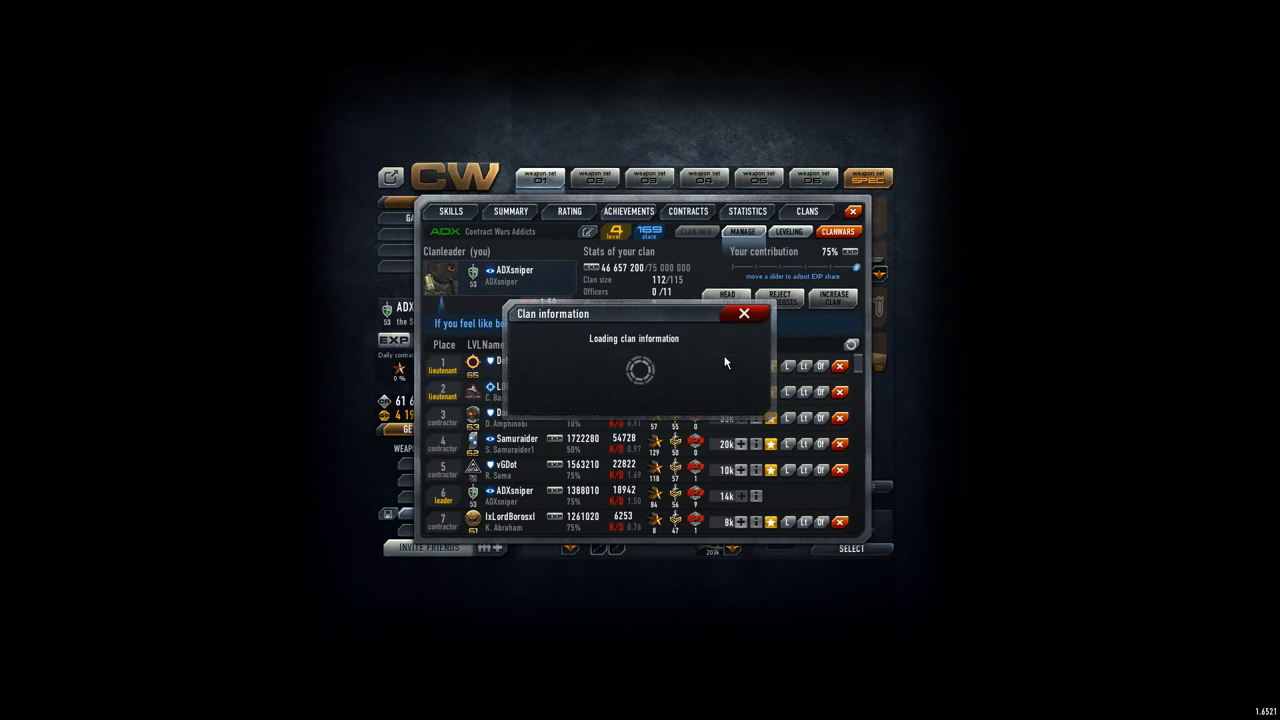
Dismiss the clan information notice over the roster.
click(744, 312)
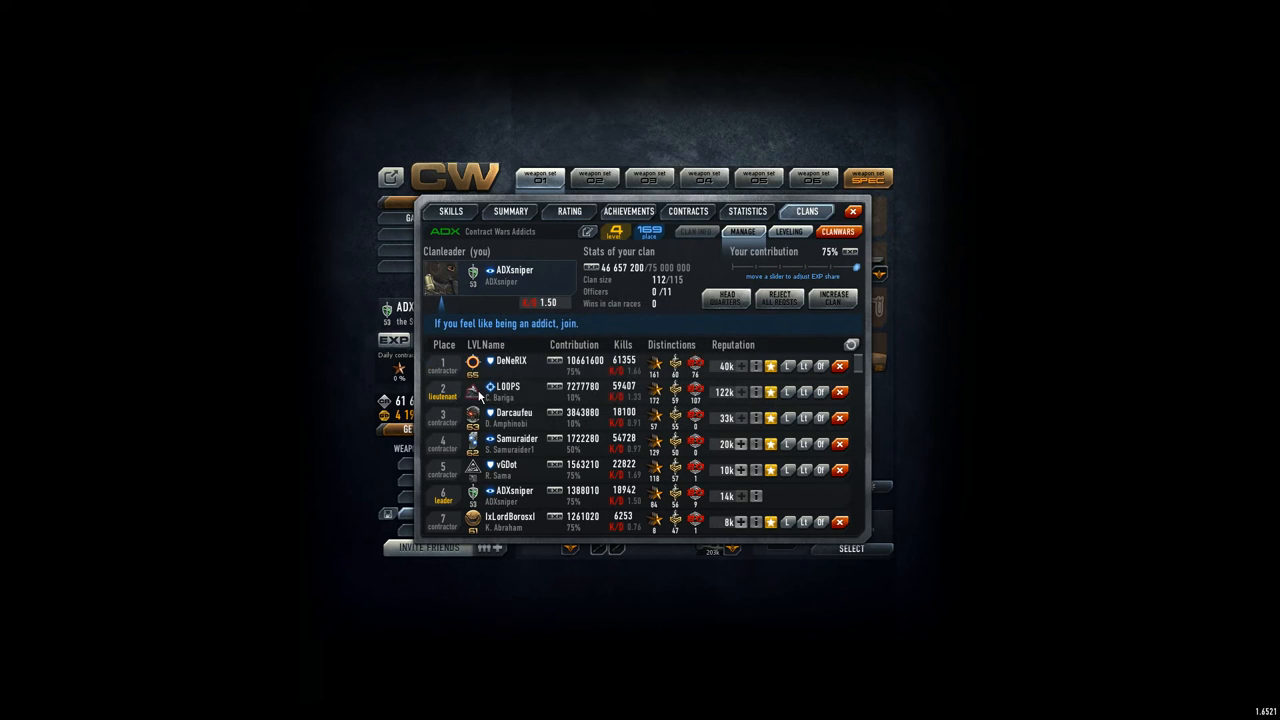
mouse_move(444, 370)
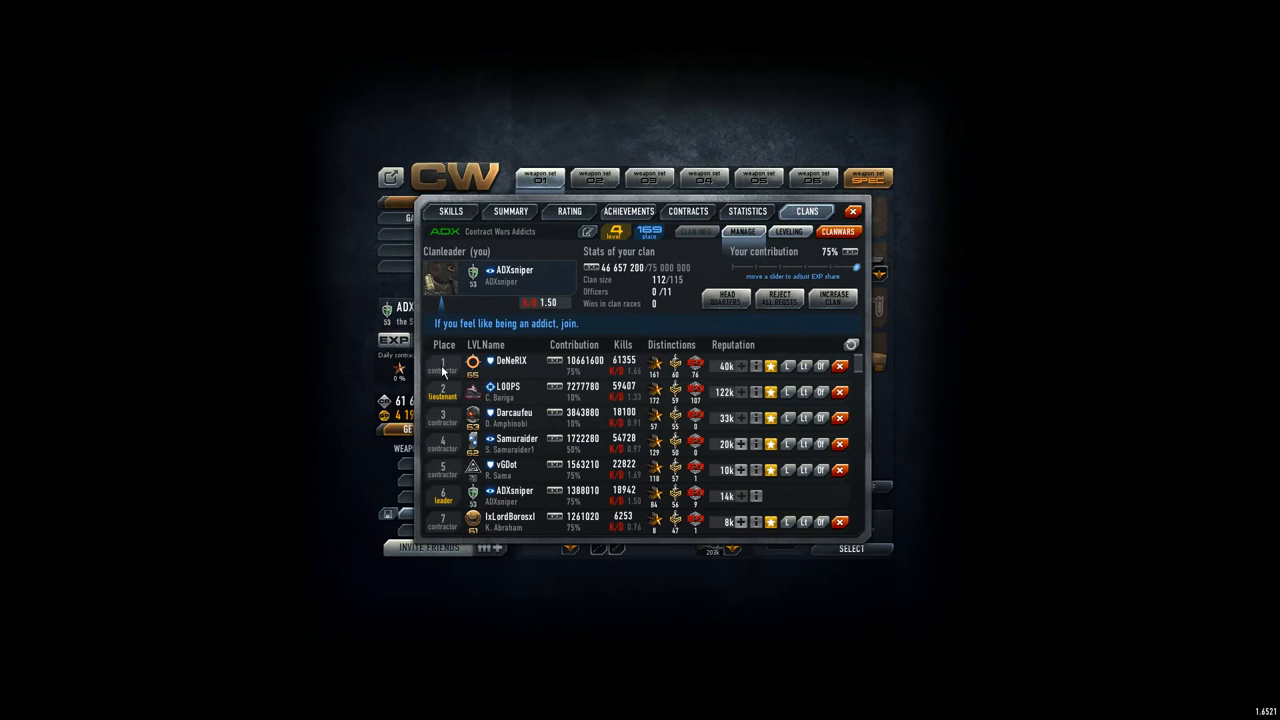
mouse_move(448, 392)
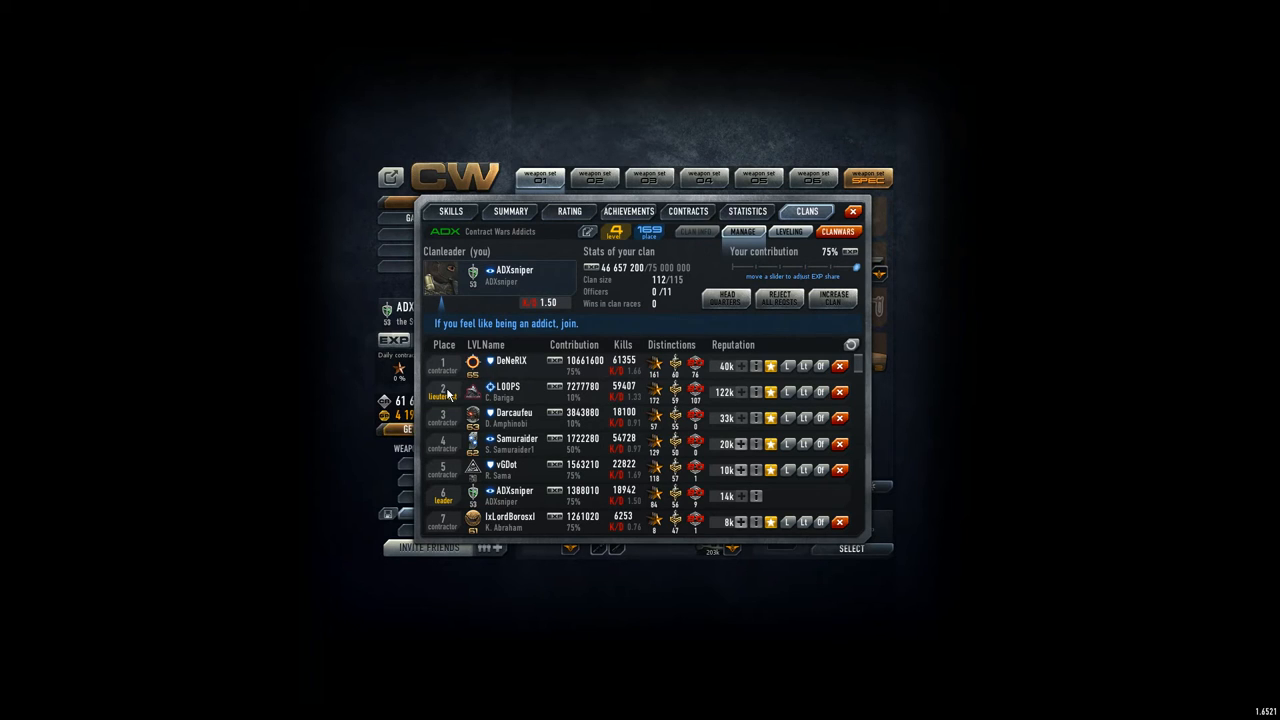
mouse_move(520, 384)
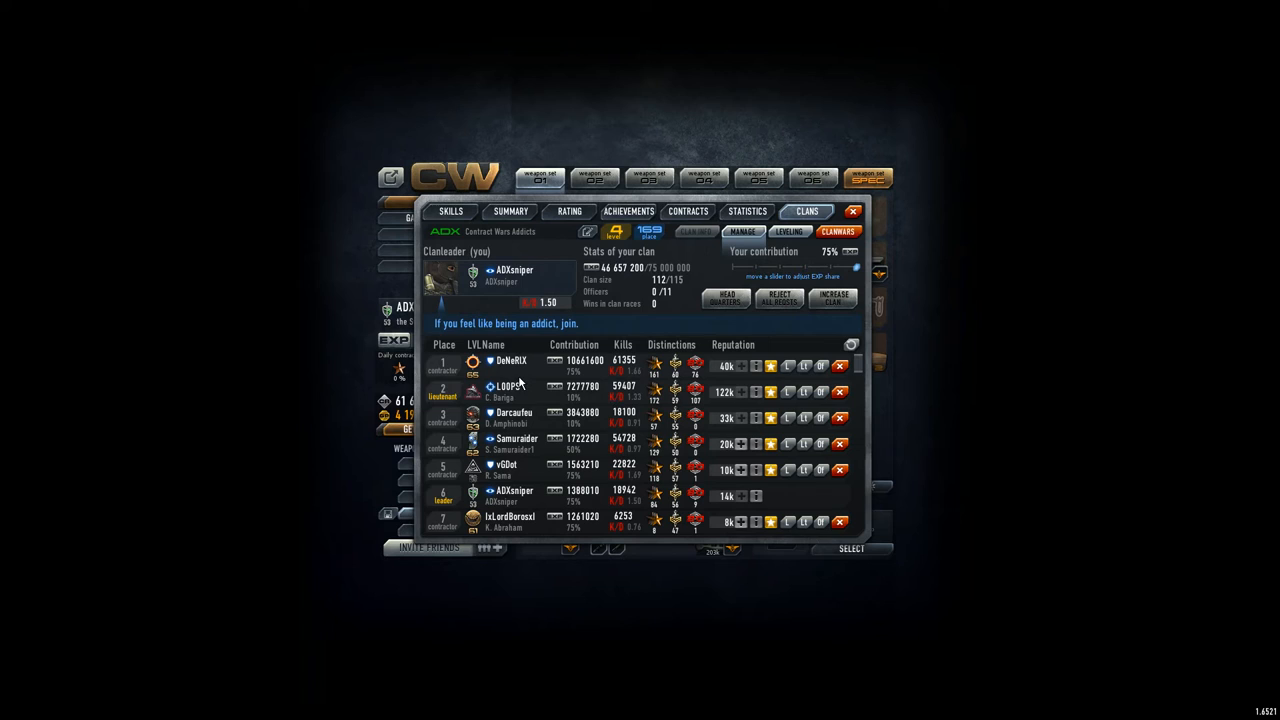
mouse_move(442, 404)
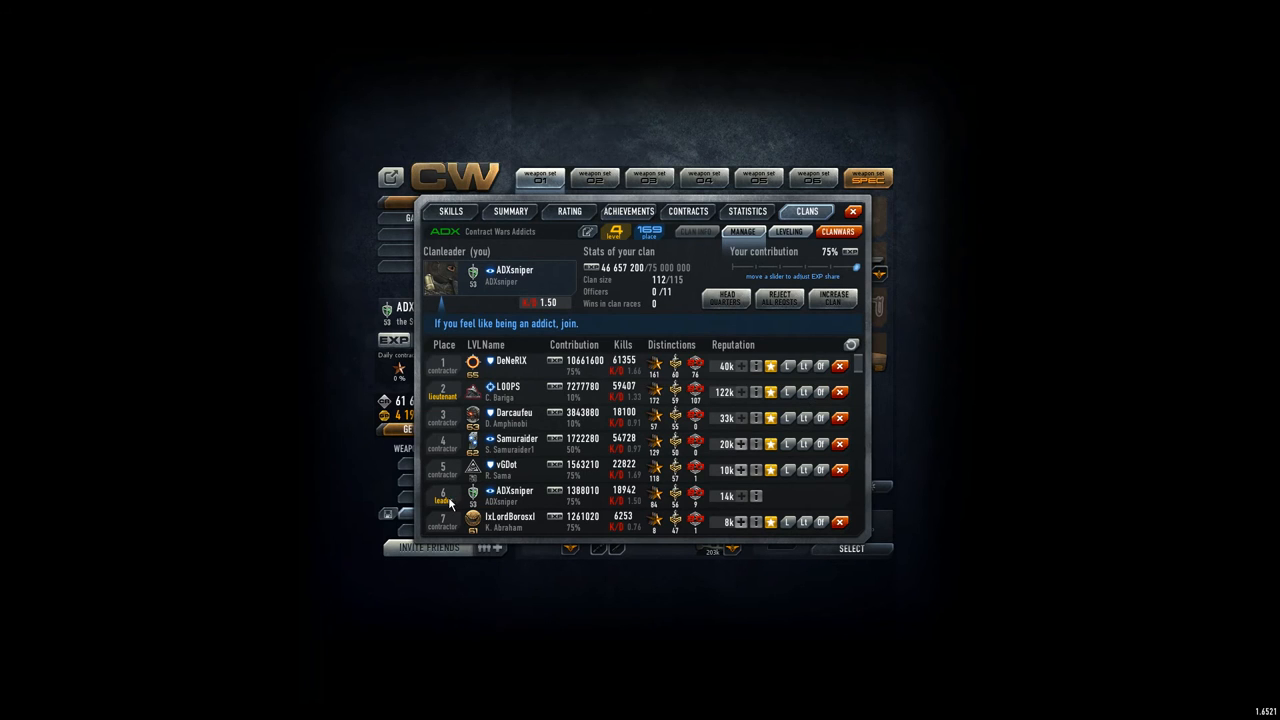
mouse_move(820, 404)
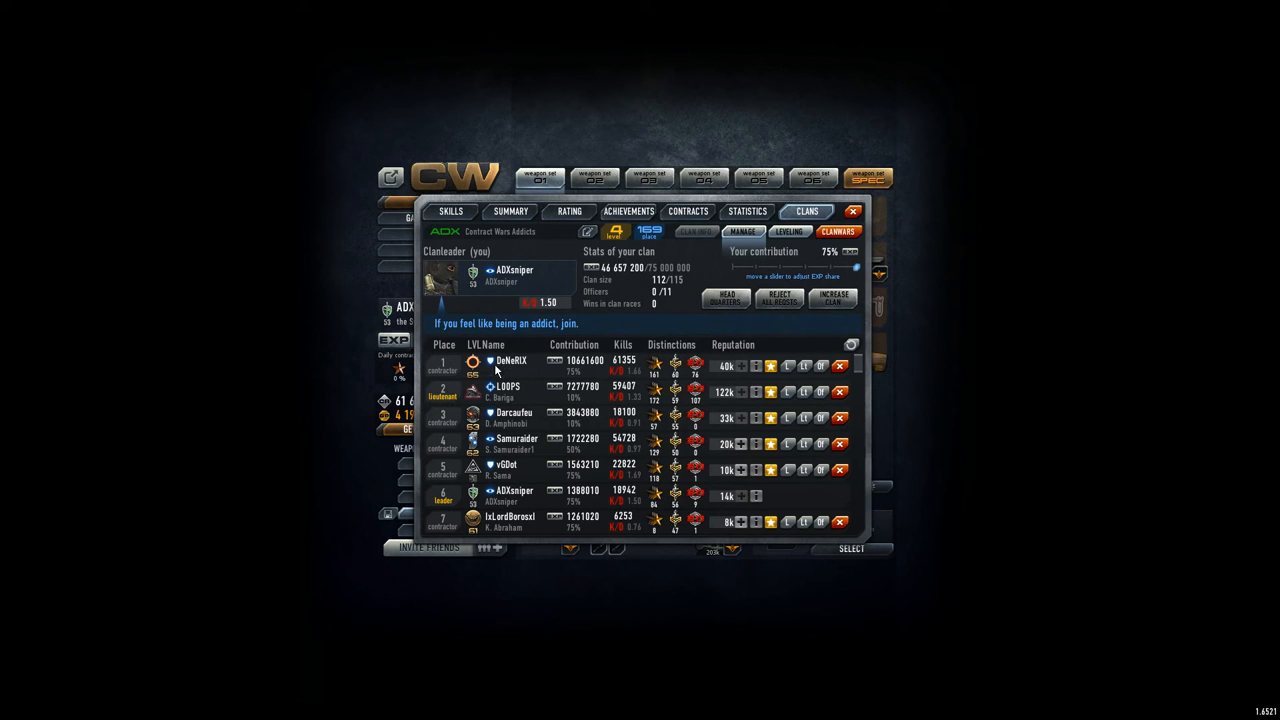
mouse_move(516, 390)
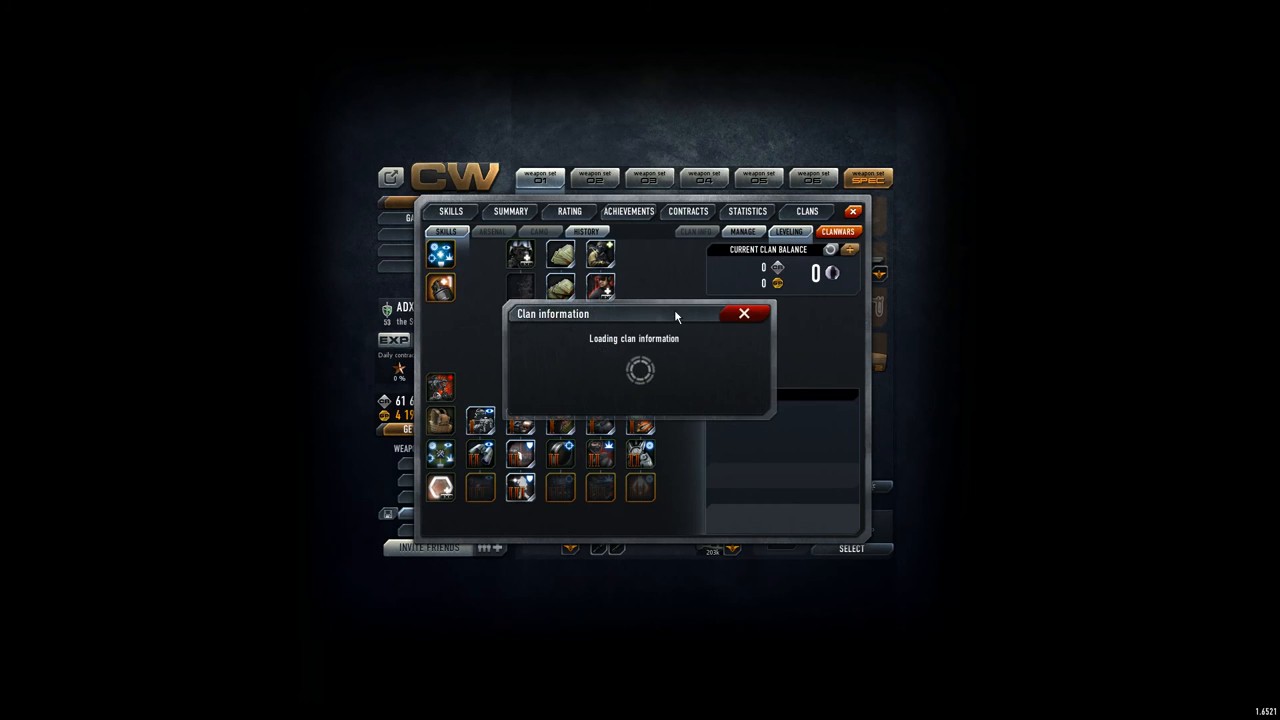
View the Customer bonus III skill details, then the clan's donation history.
click(744, 312)
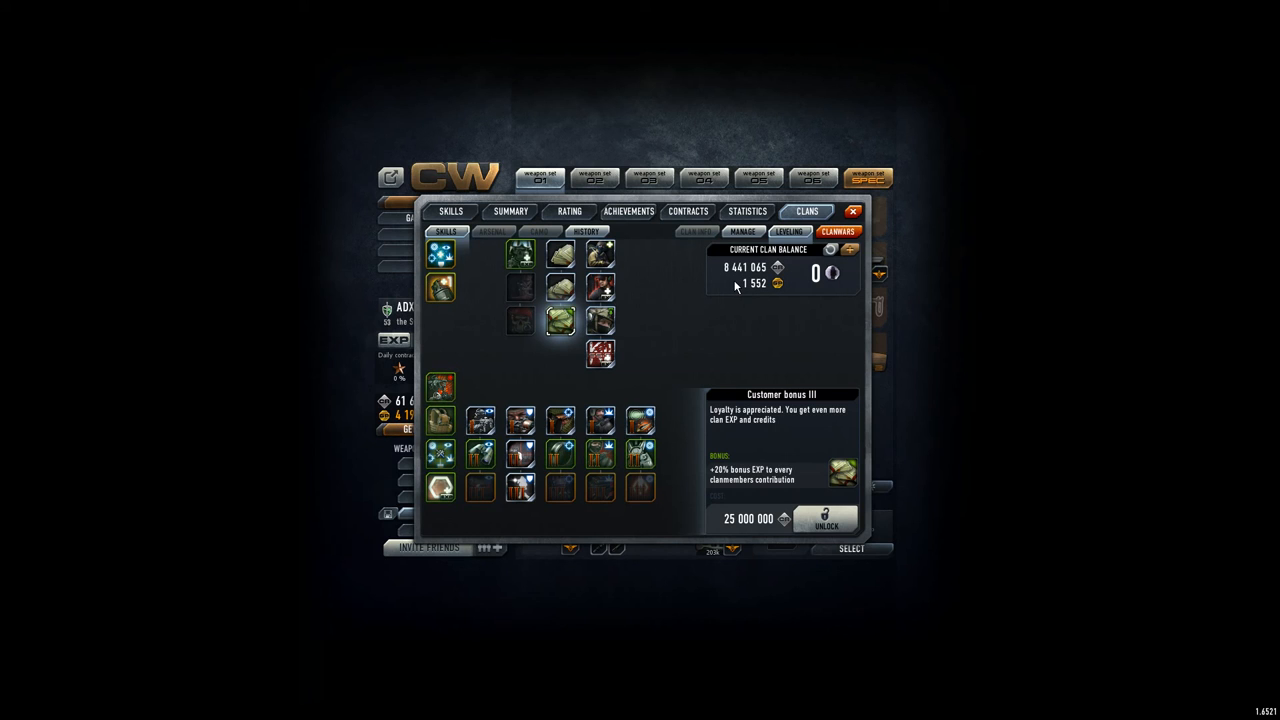
mouse_move(696, 328)
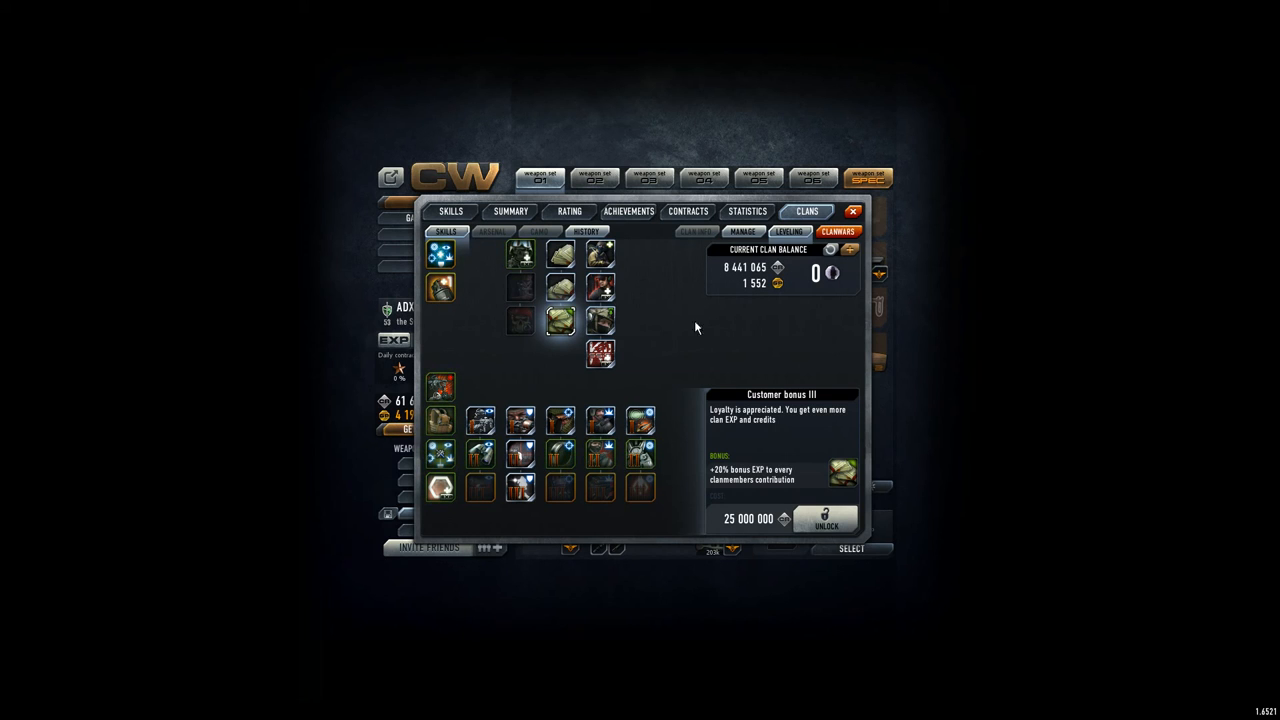
mouse_move(804, 408)
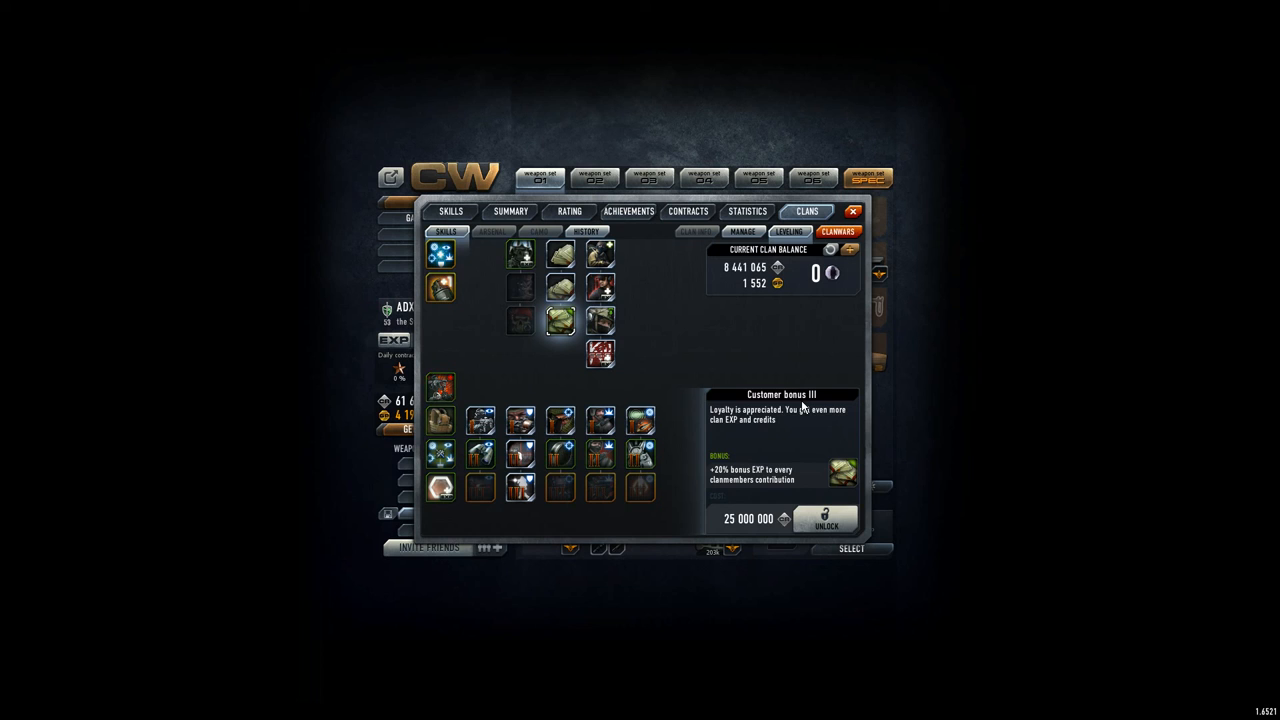
click(586, 232)
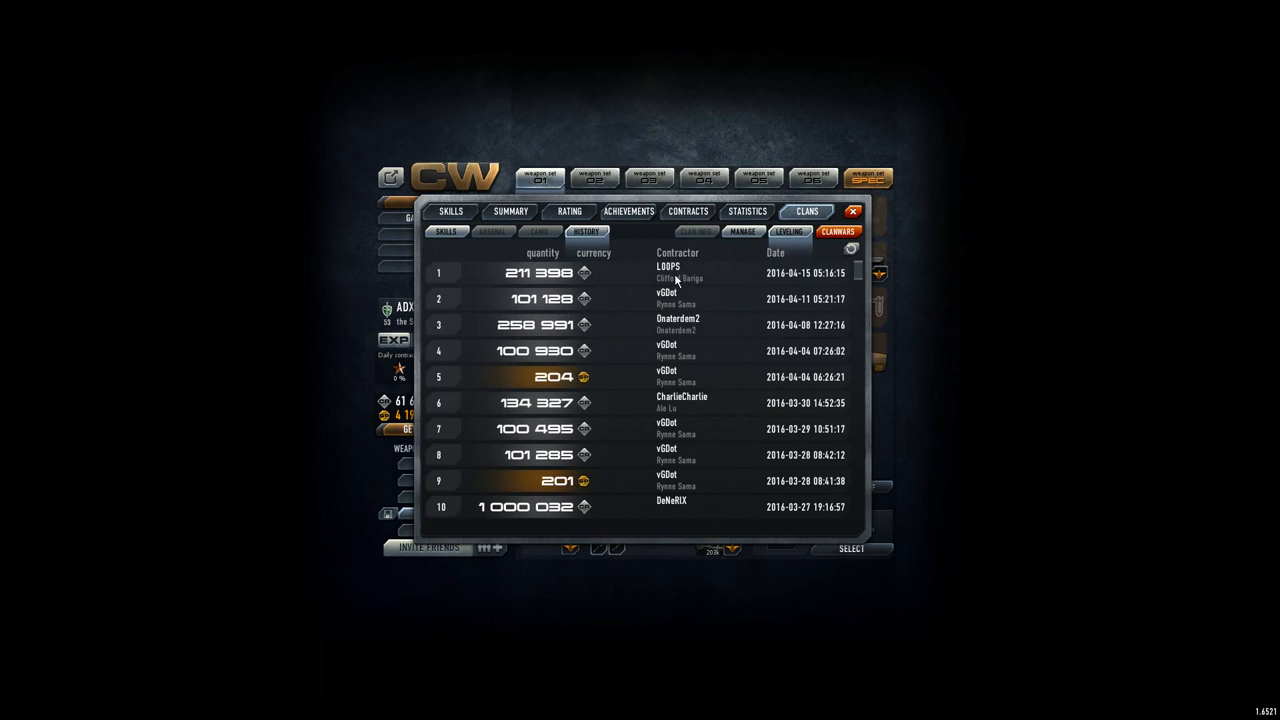
mouse_move(684, 356)
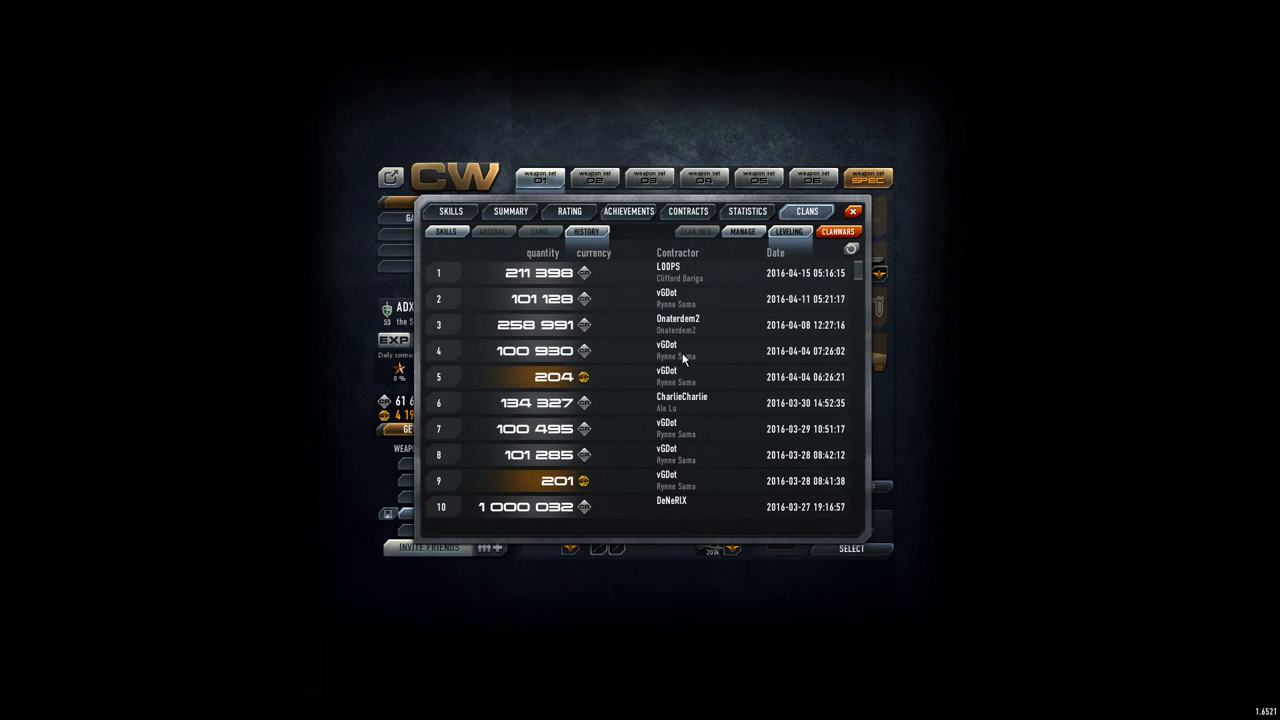